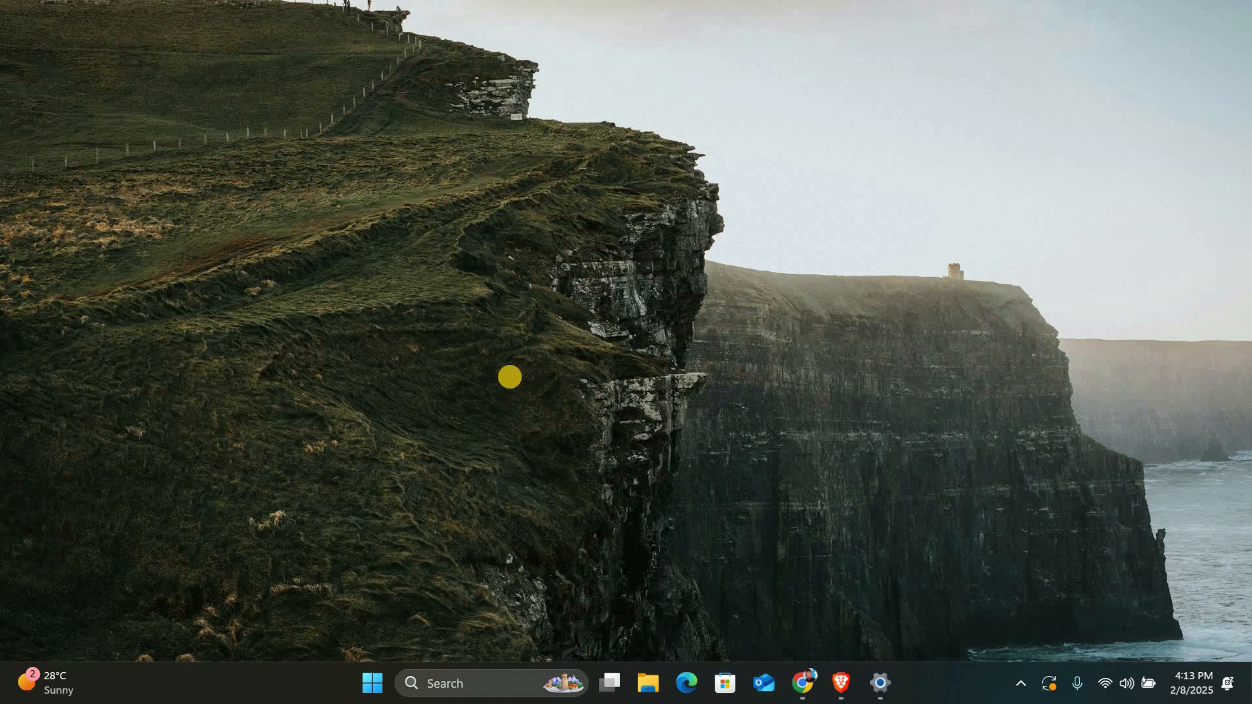
mouse_move(468, 495)
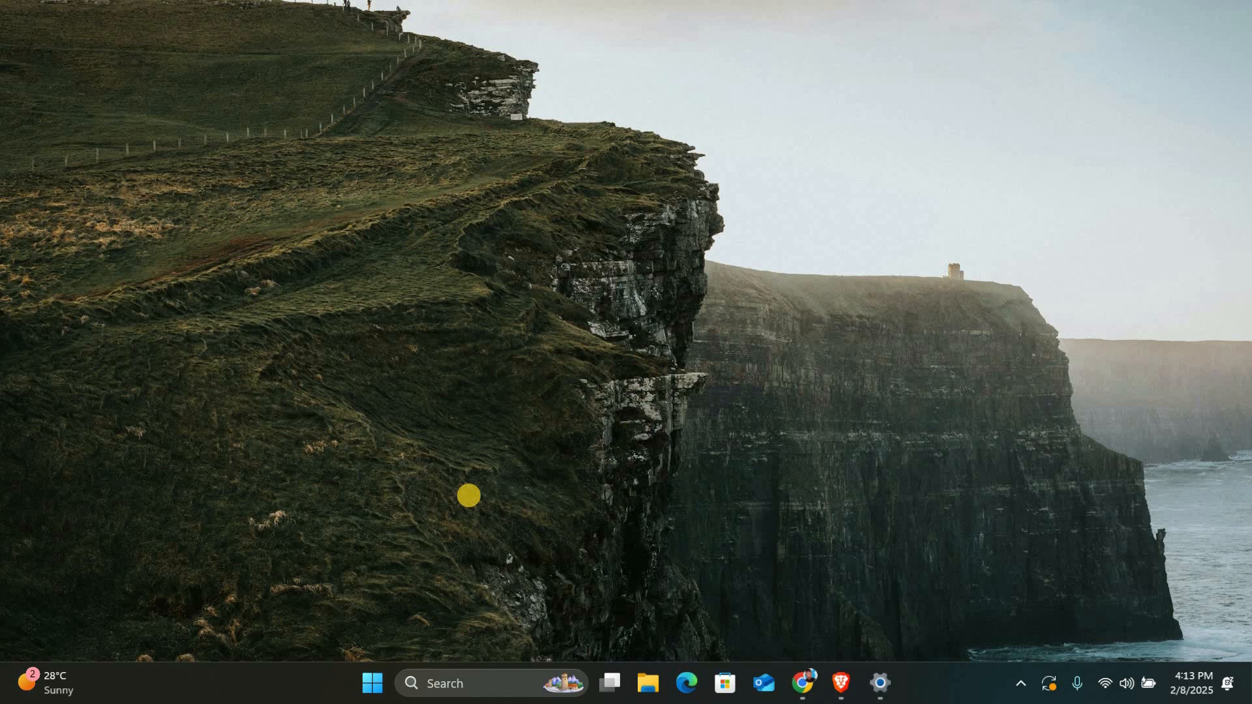
mouse_move(371, 703)
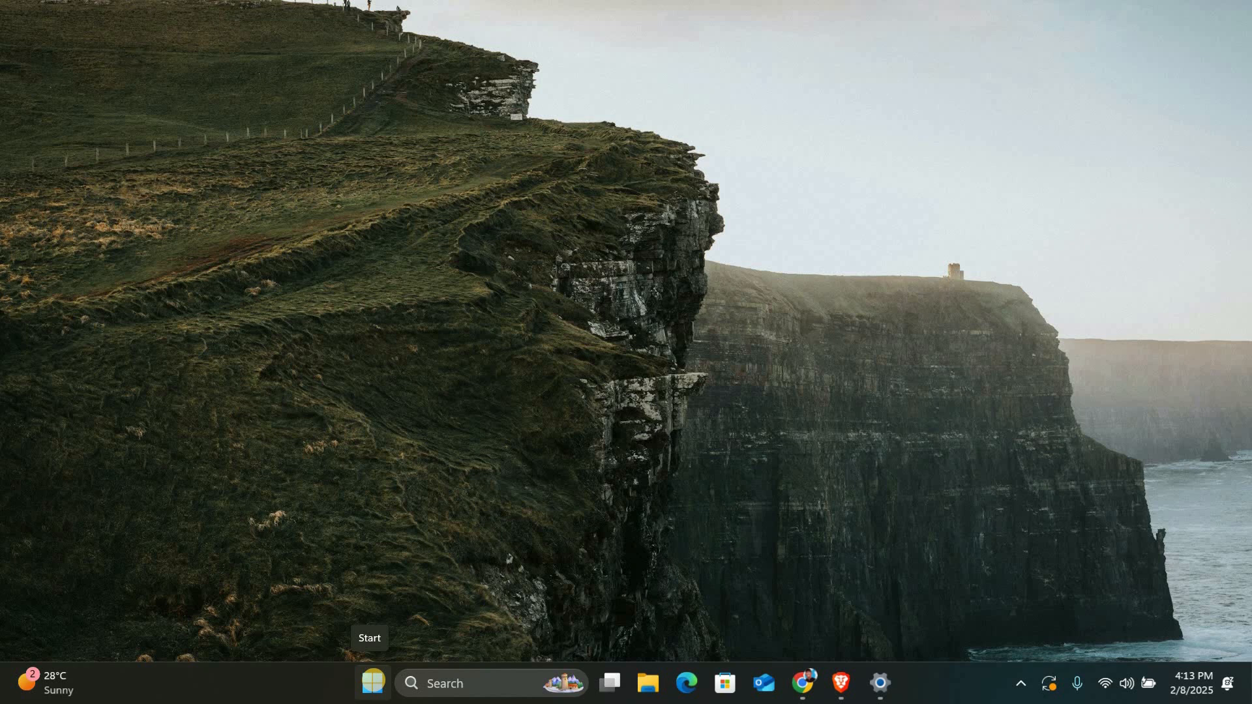
- Launch Settings from the Start menu and go to Apps > Installed apps
click(372, 683)
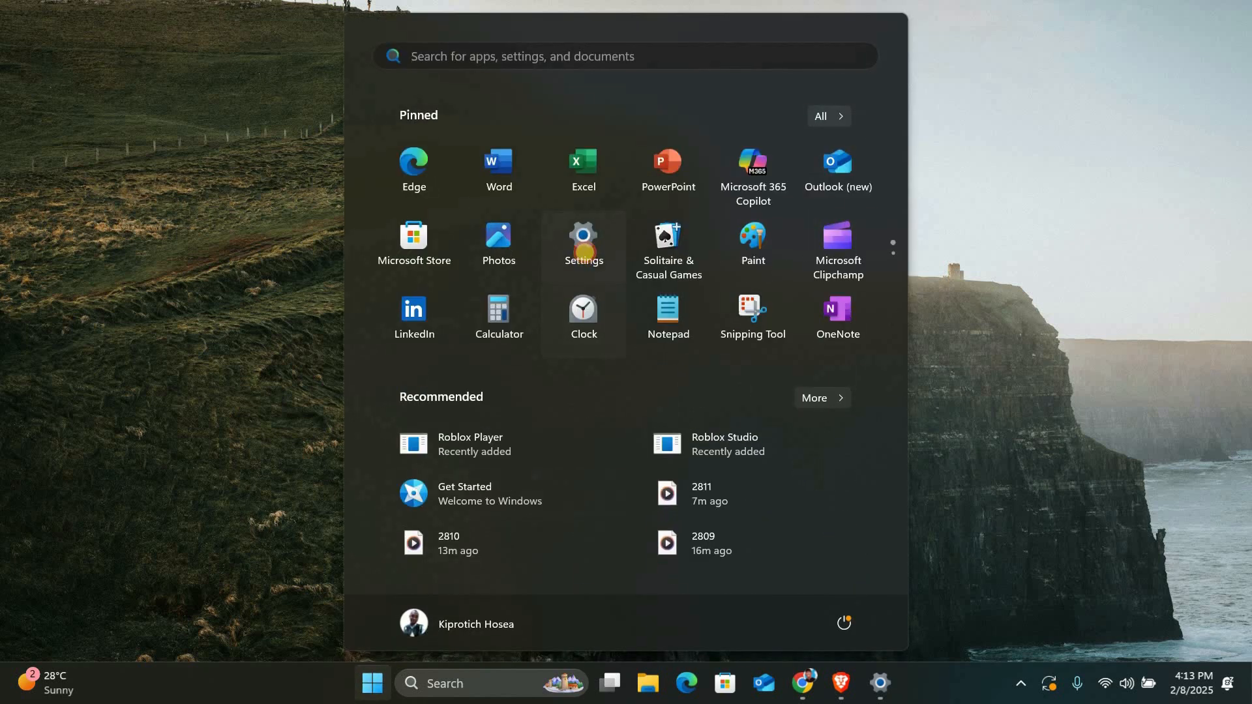
click(584, 235)
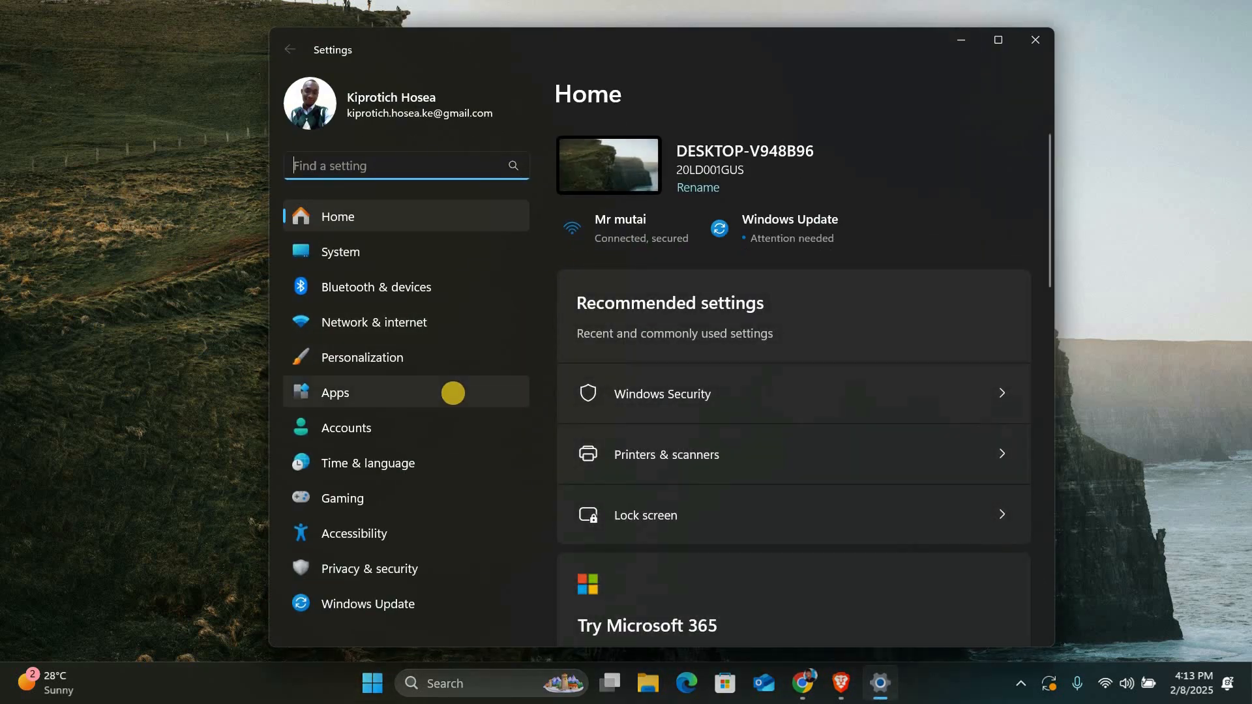
click(335, 392)
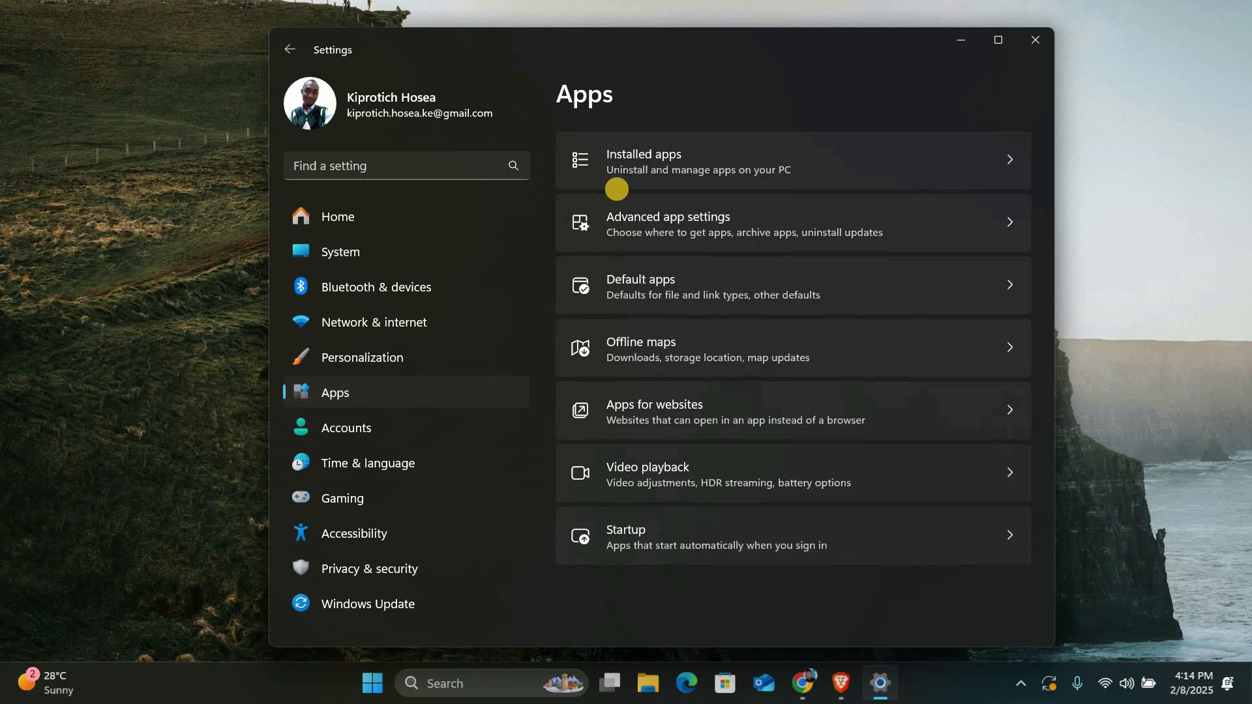
mouse_move(628, 258)
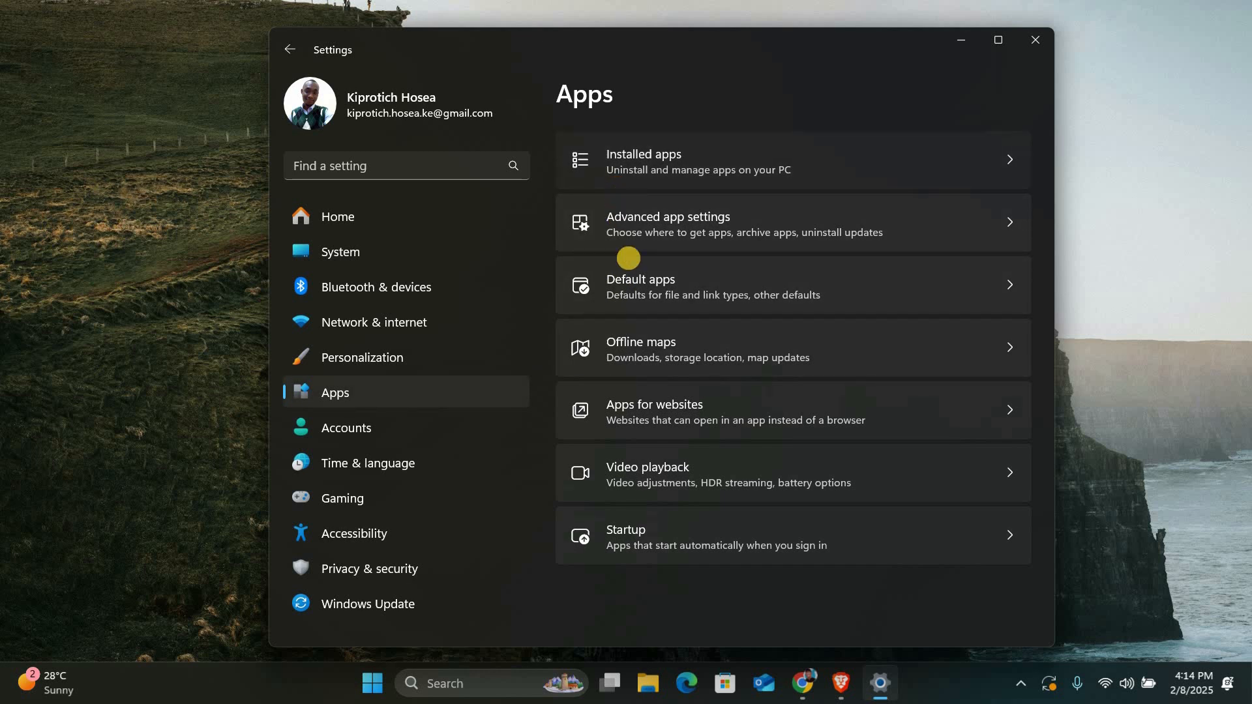
click(643, 161)
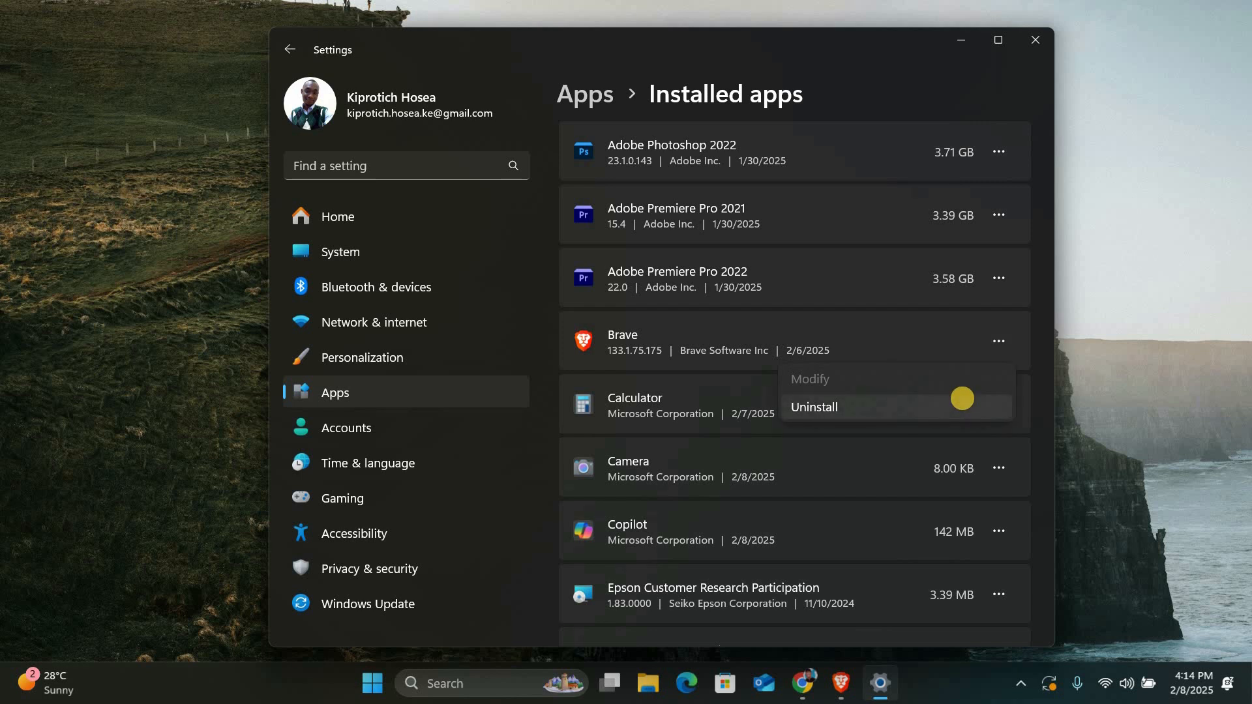
- Choose Uninstall for Brave in Installed apps, then bring up the Start menu
click(961, 397)
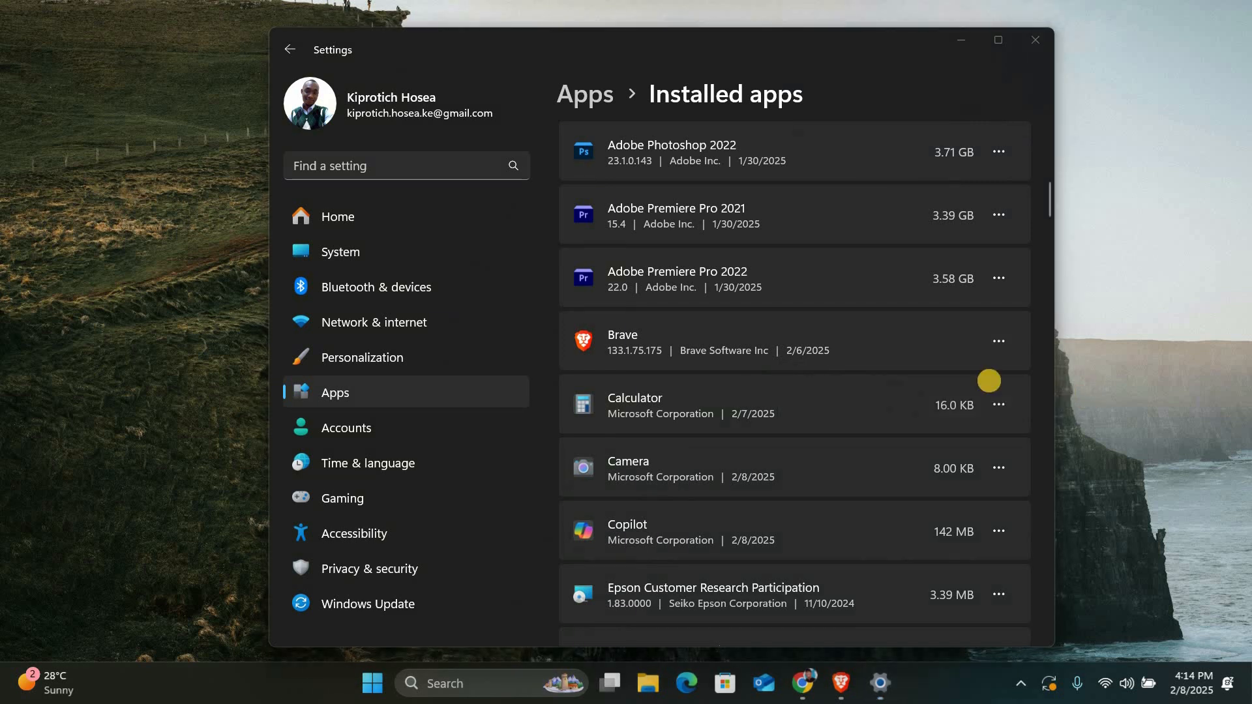
mouse_move(729, 293)
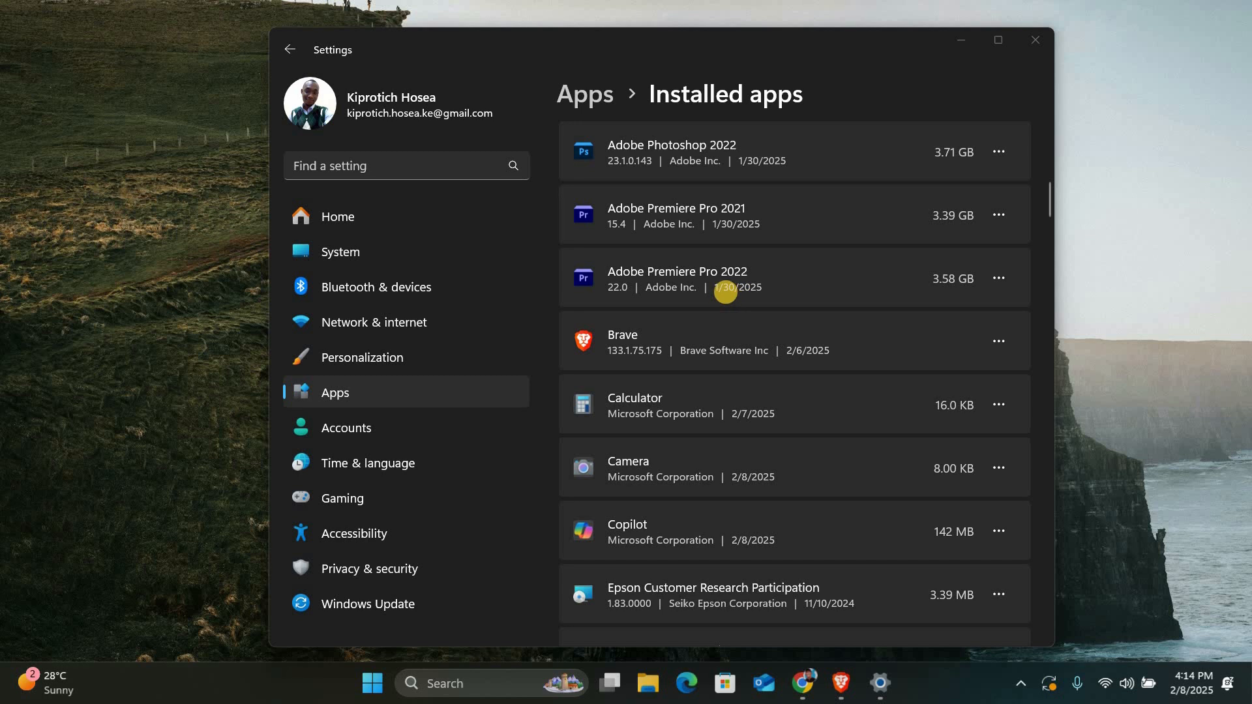
mouse_move(646, 316)
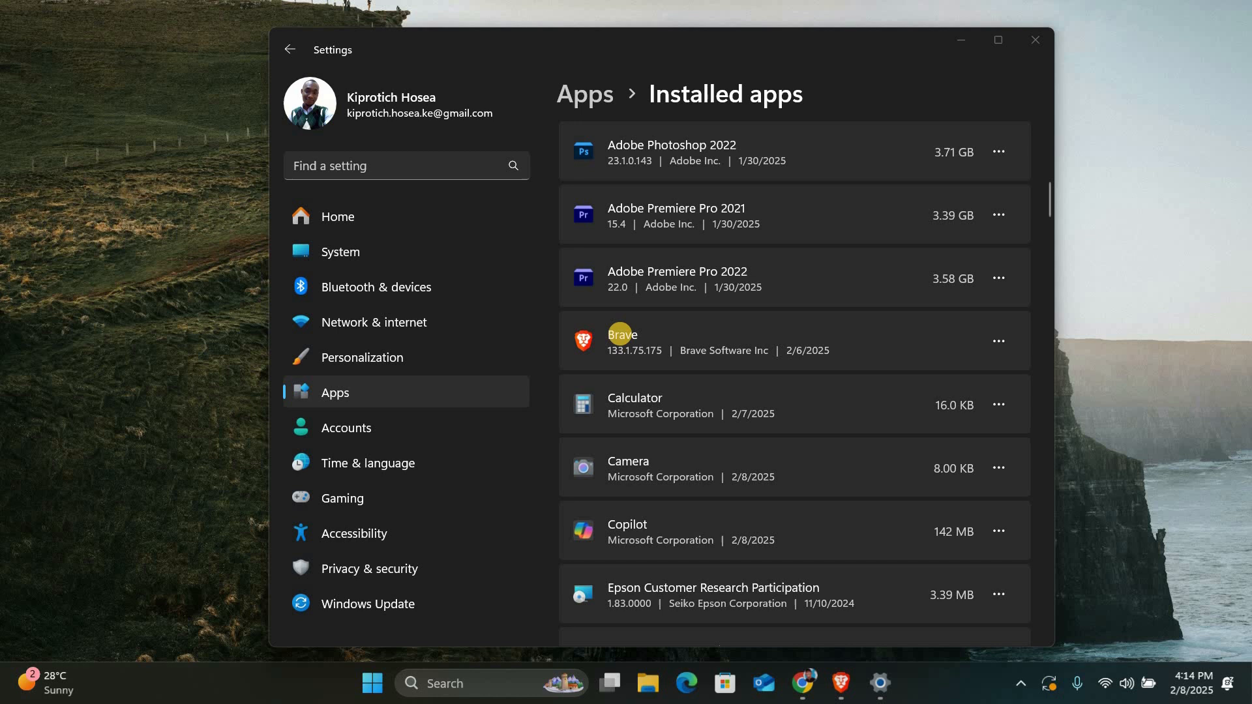
click(373, 683)
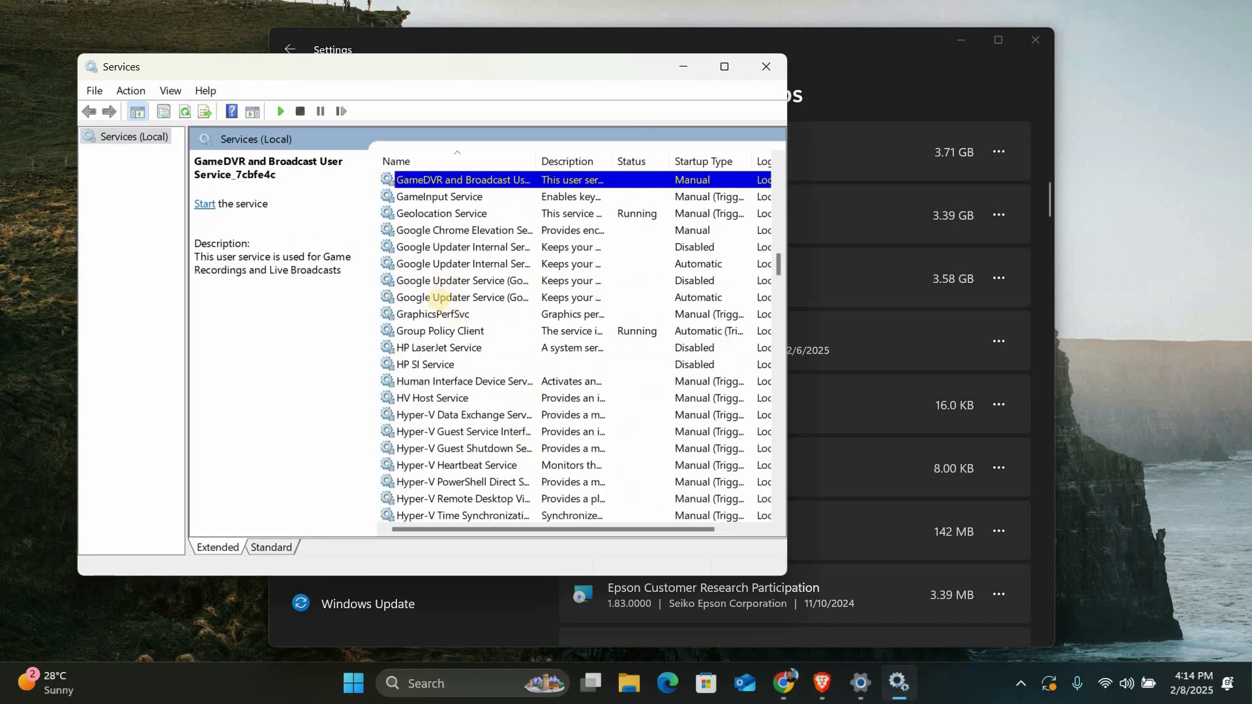
- Open GameInput Service properties, set startup type Automatic, start the service, and confirm
click(439, 196)
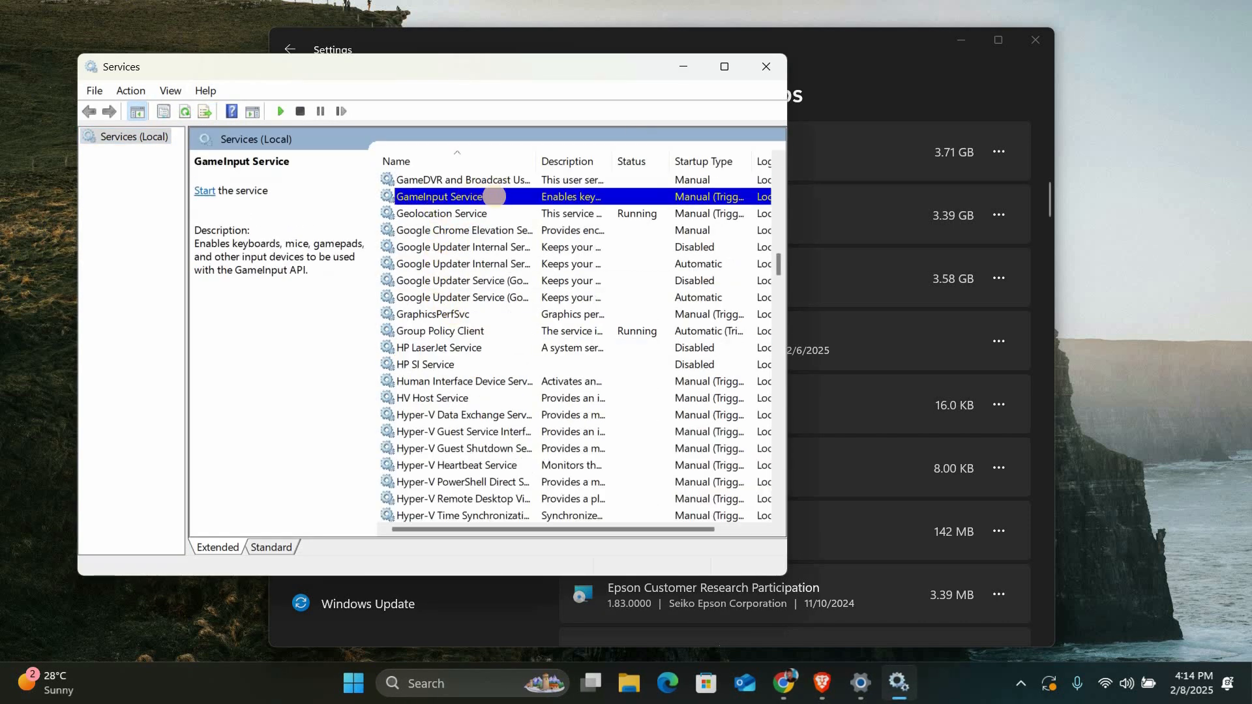
double_click(439, 196)
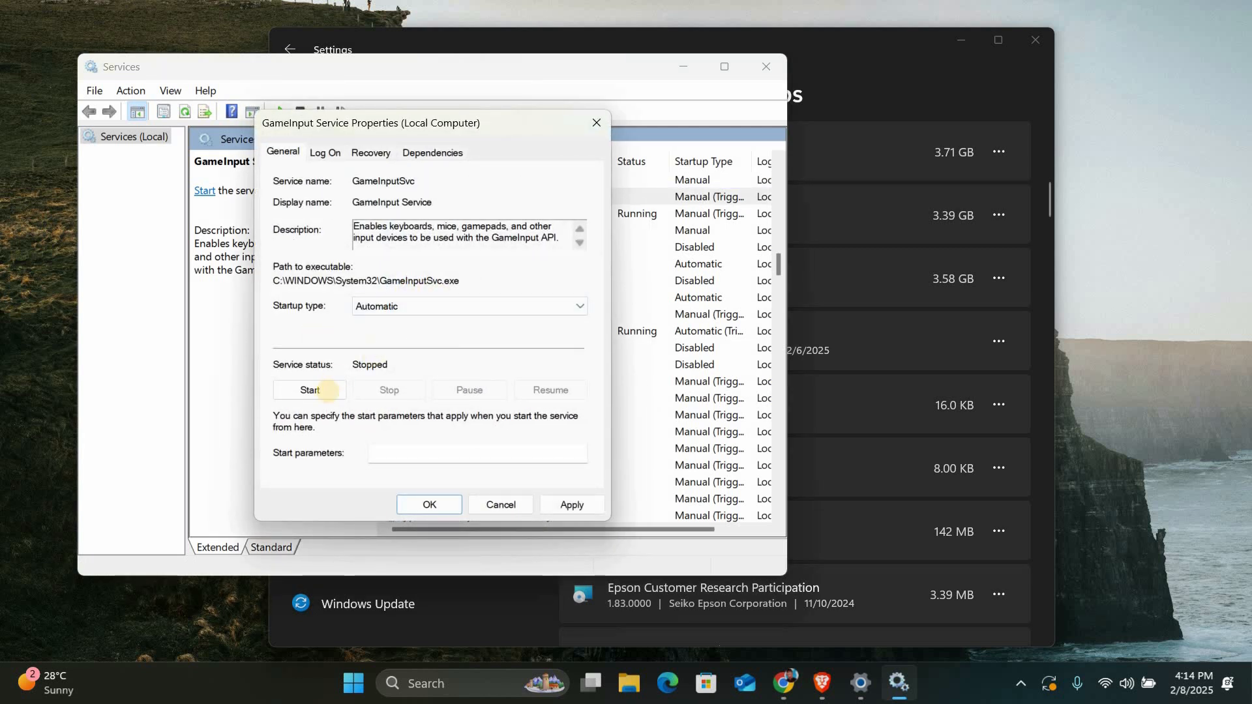
click(310, 390)
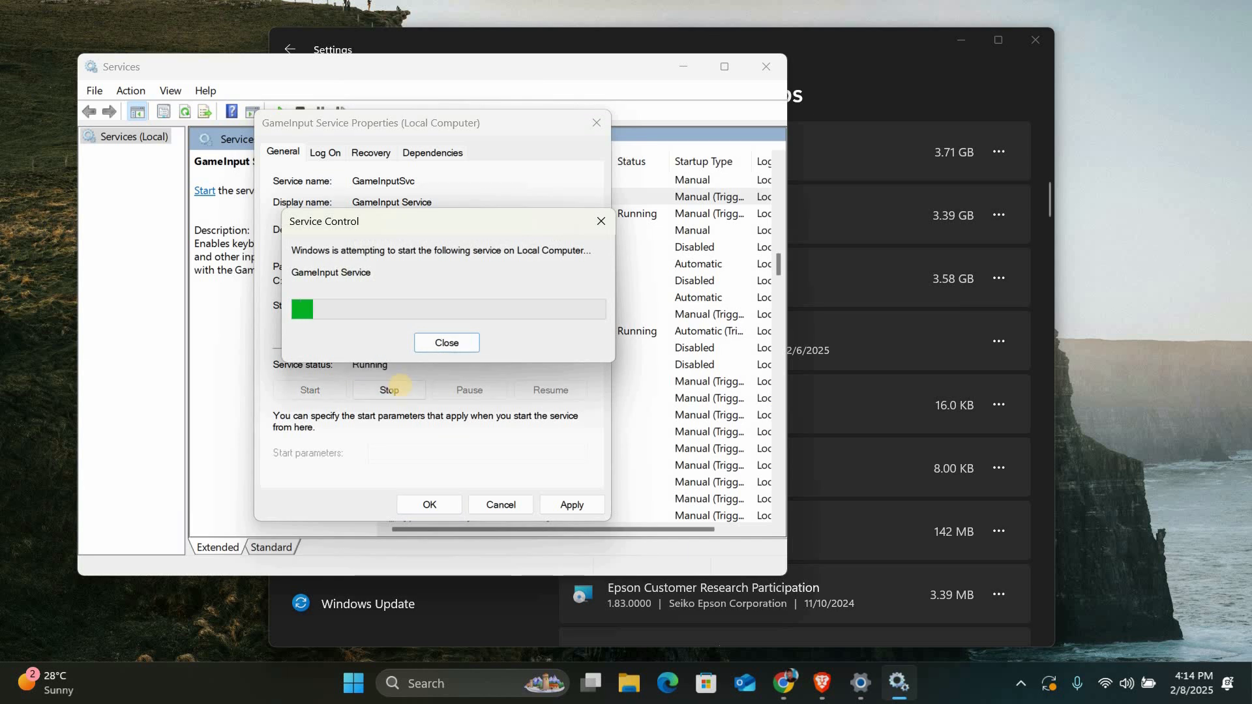
click(447, 342)
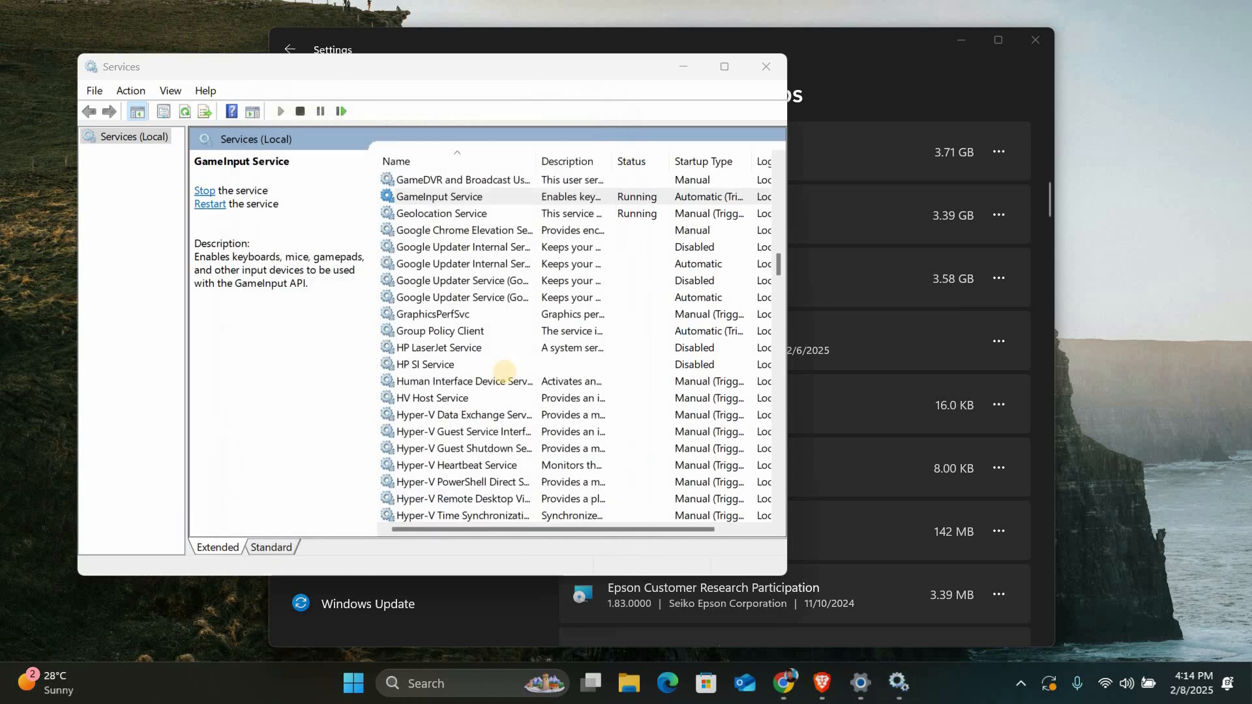
- Check the GameInput Service entry, then close the Services console and Settings
click(438, 196)
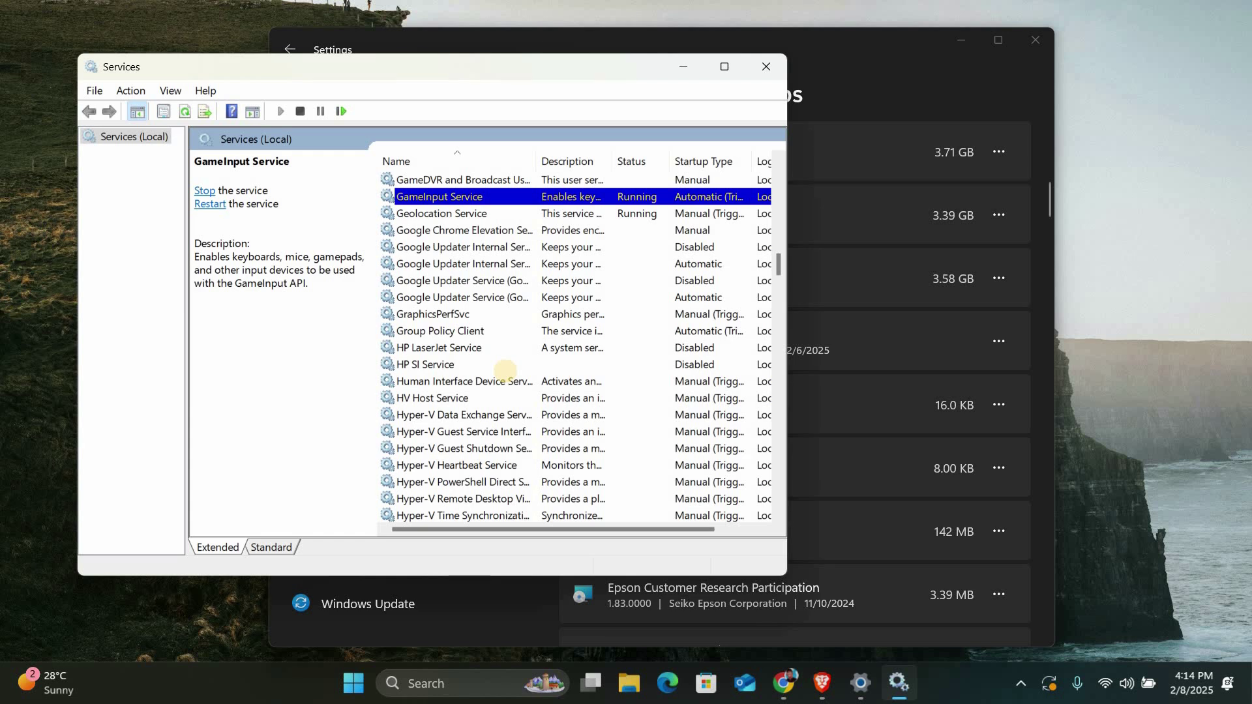
mouse_move(566, 298)
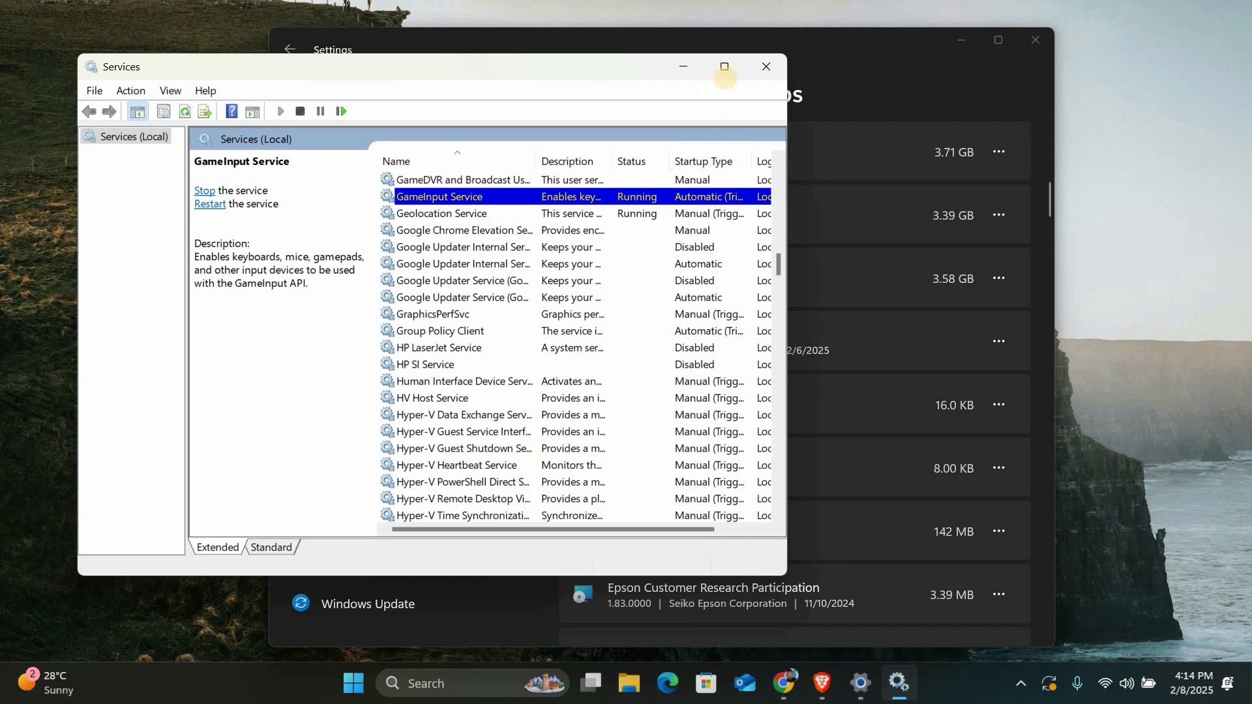
click(766, 67)
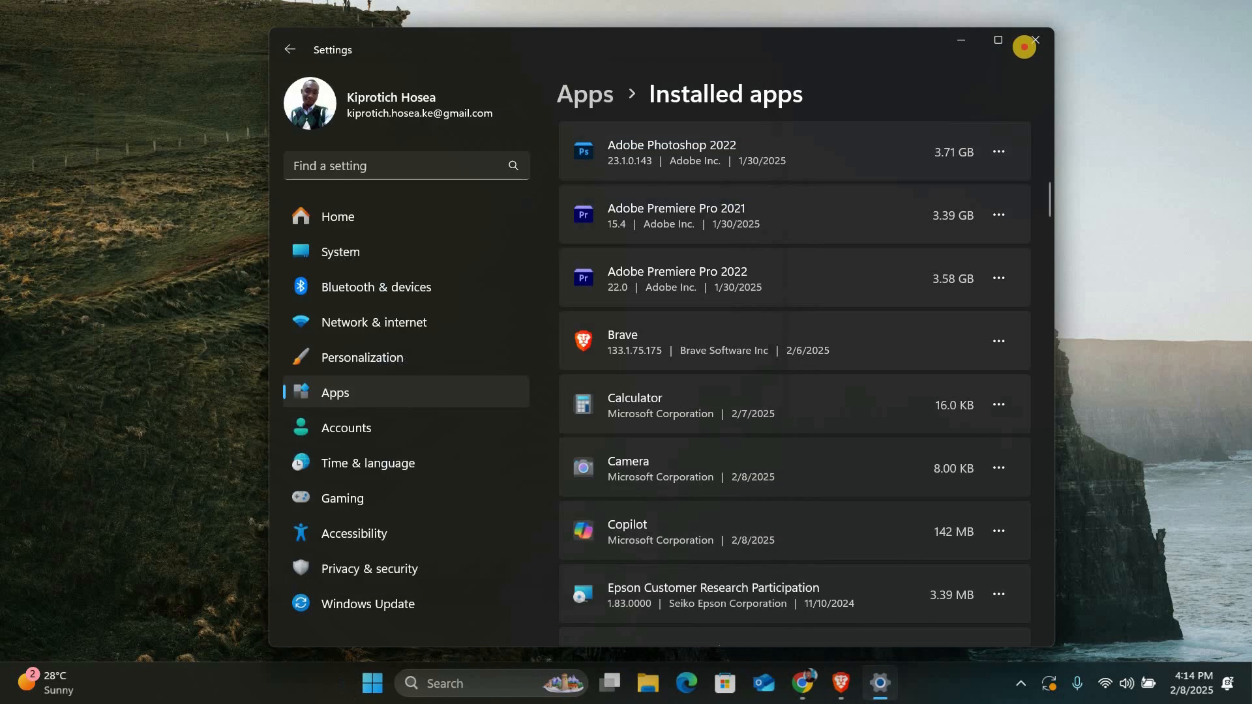
click(1035, 40)
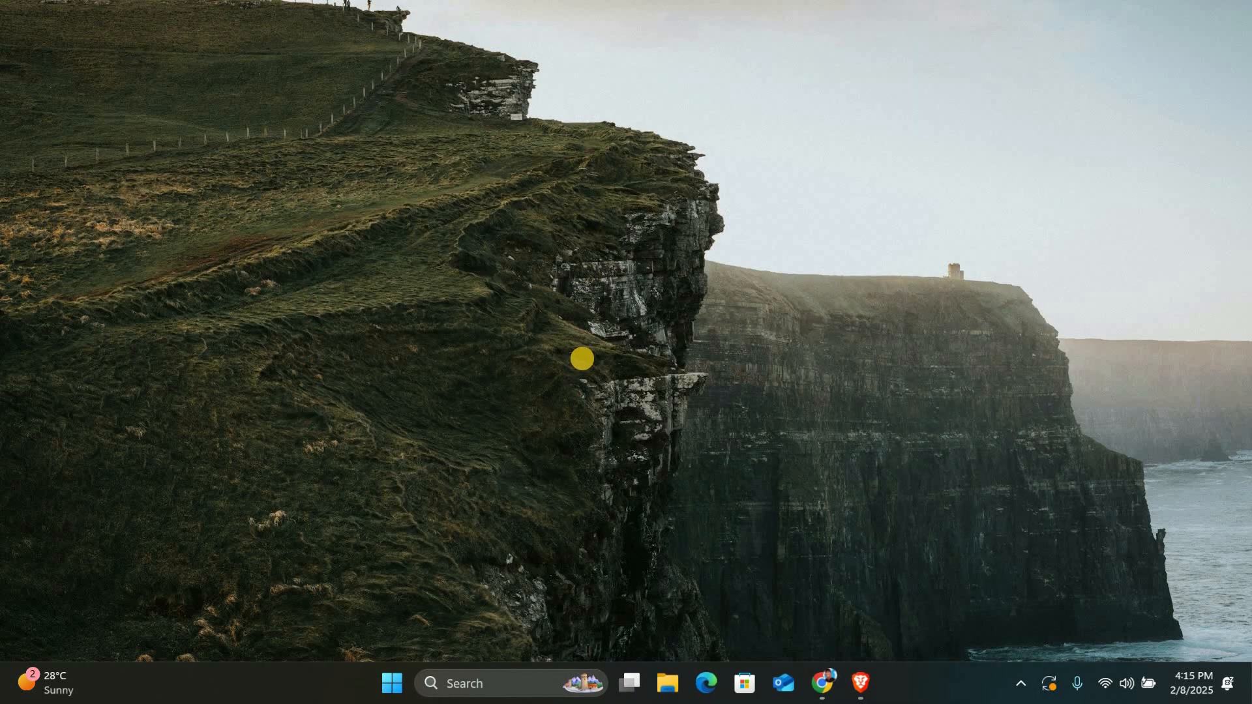